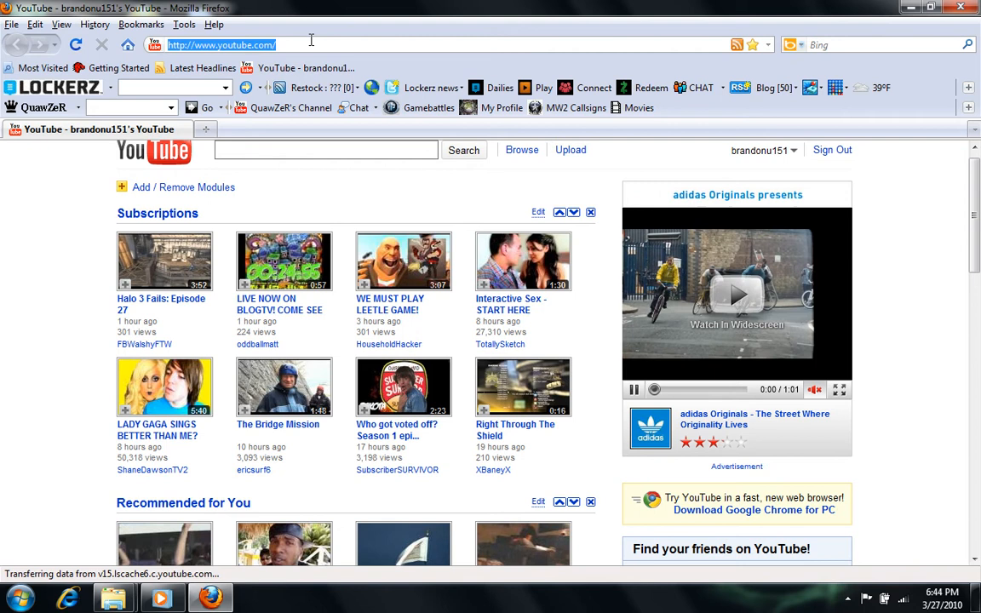
# Go to isoHunt from the address bar and fill its search box with 'windows 7' via autocomplete.
pyautogui.write('is')
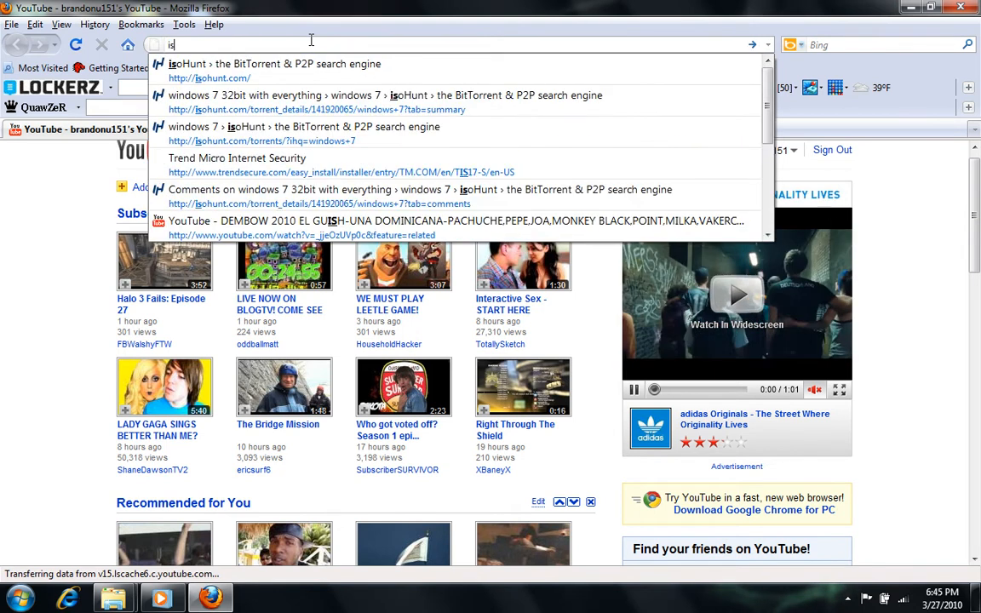
pyautogui.click(209, 78)
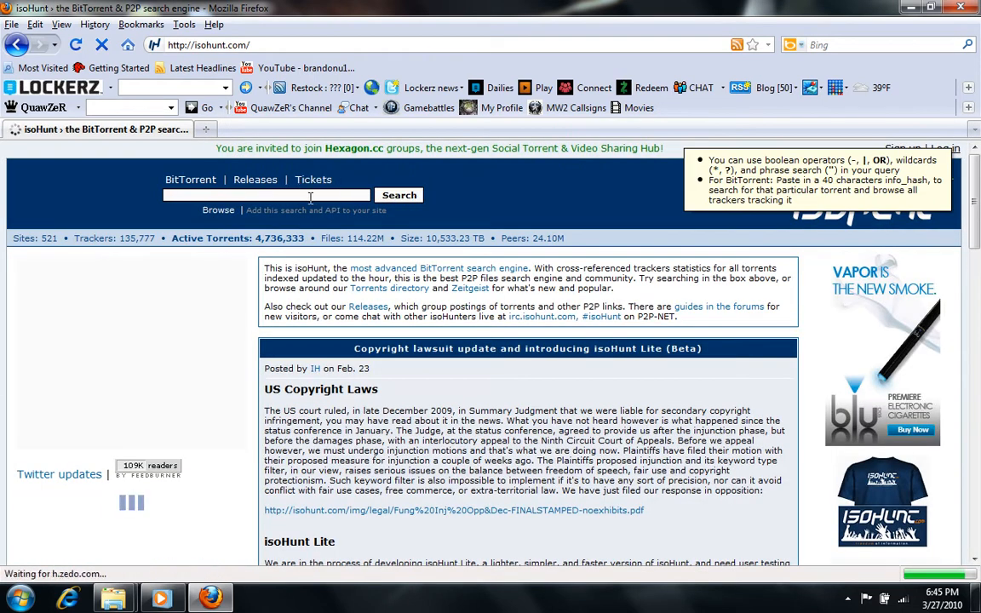
pyautogui.write('ind')
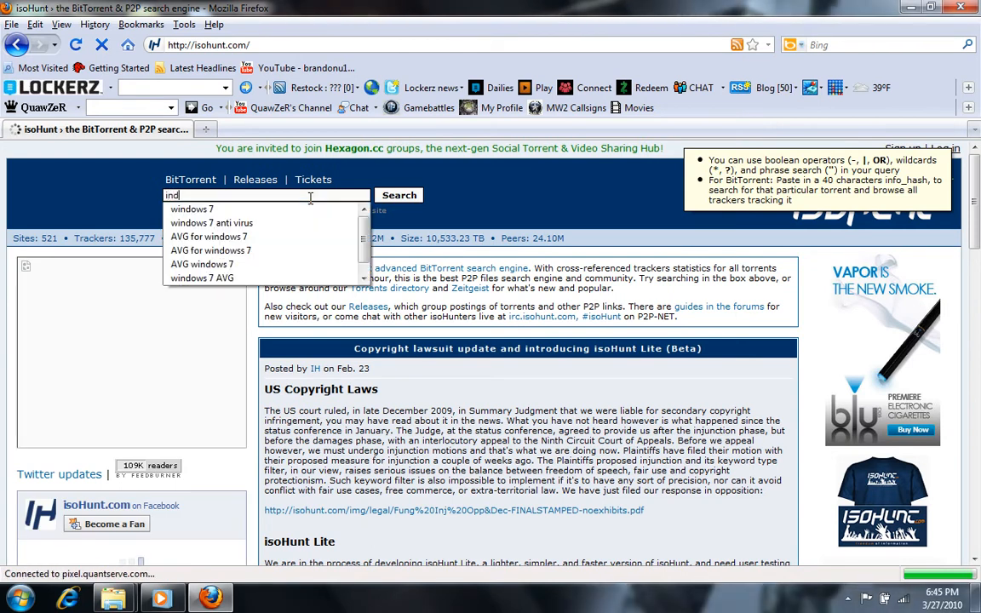
pyautogui.write('o')
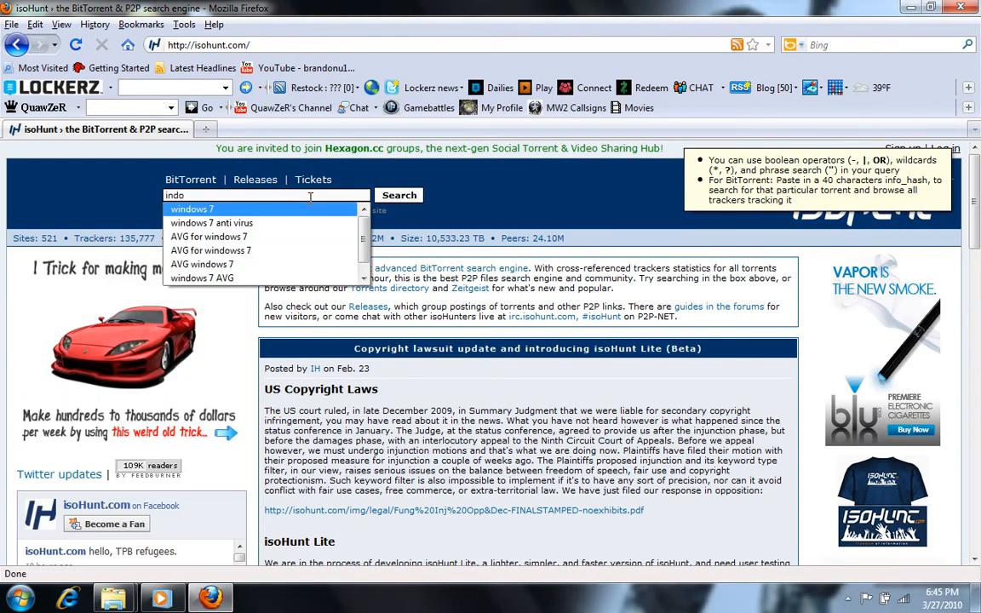
pyautogui.click(191, 207)
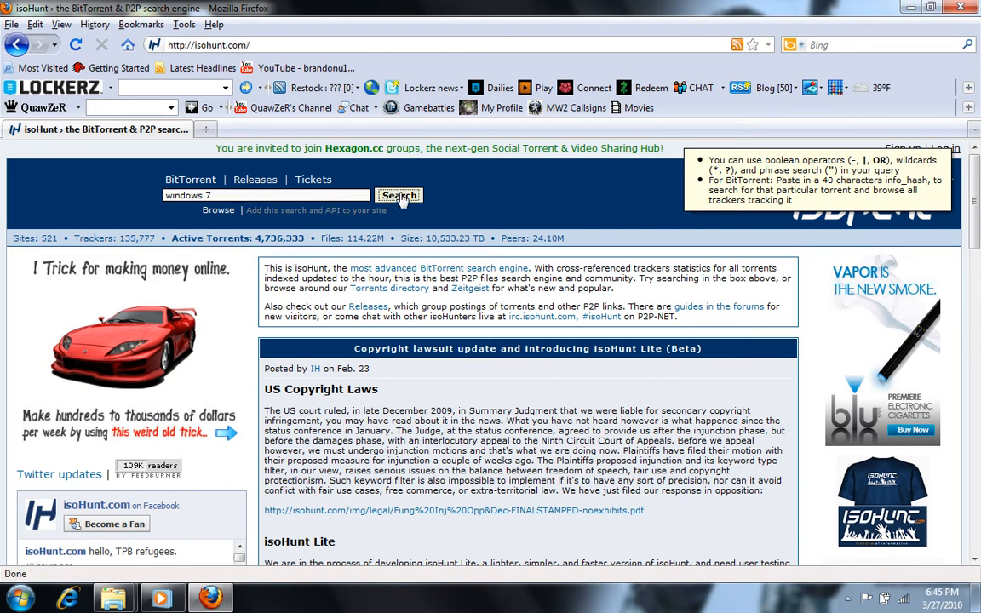
# Search isoHunt for windows 7 and choose the 'windows 7 32bit with everything' torrent.
pyautogui.click(398, 194)
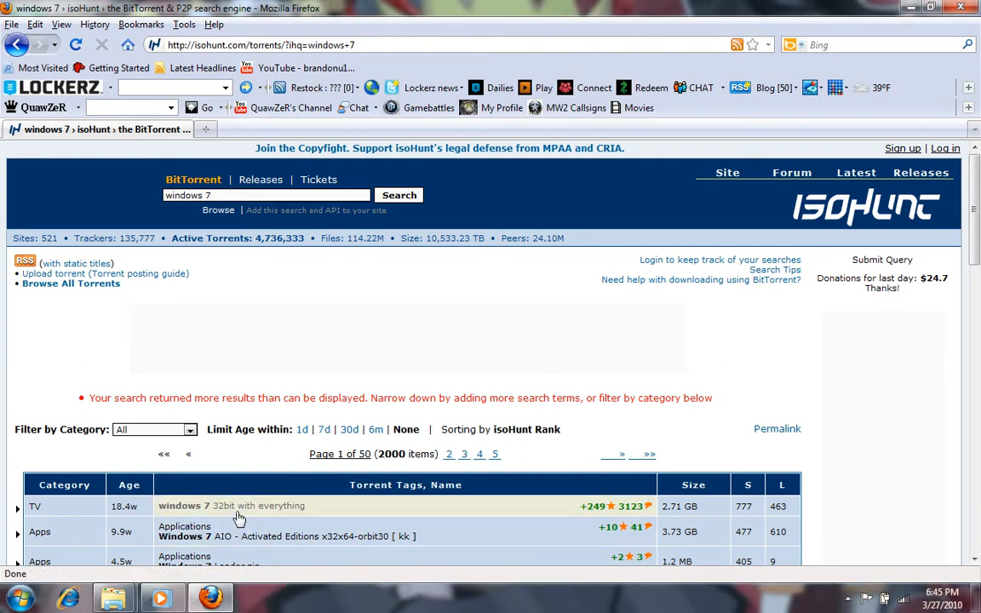
pyautogui.moveTo(235, 521)
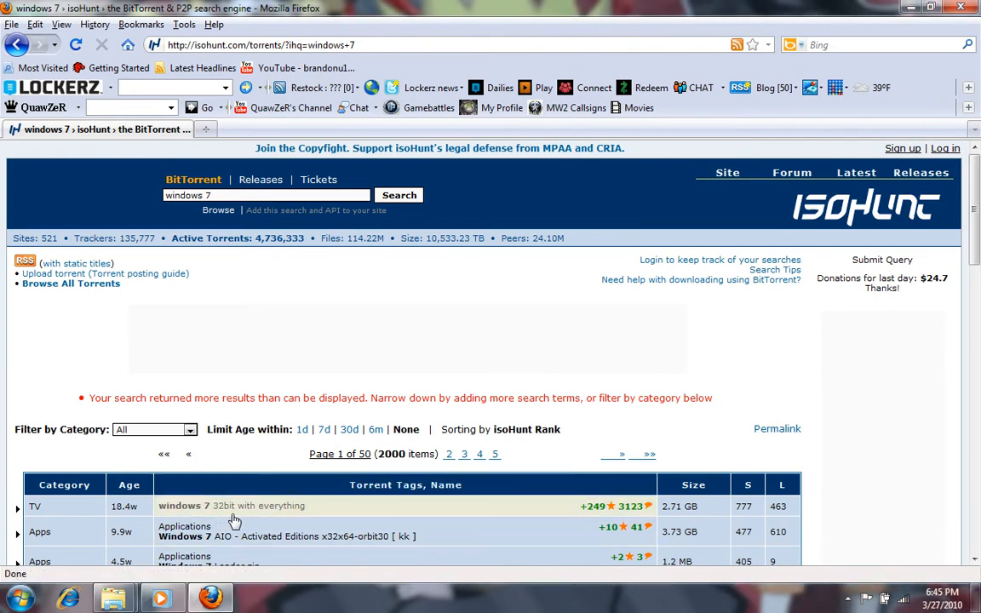
pyautogui.click(232, 506)
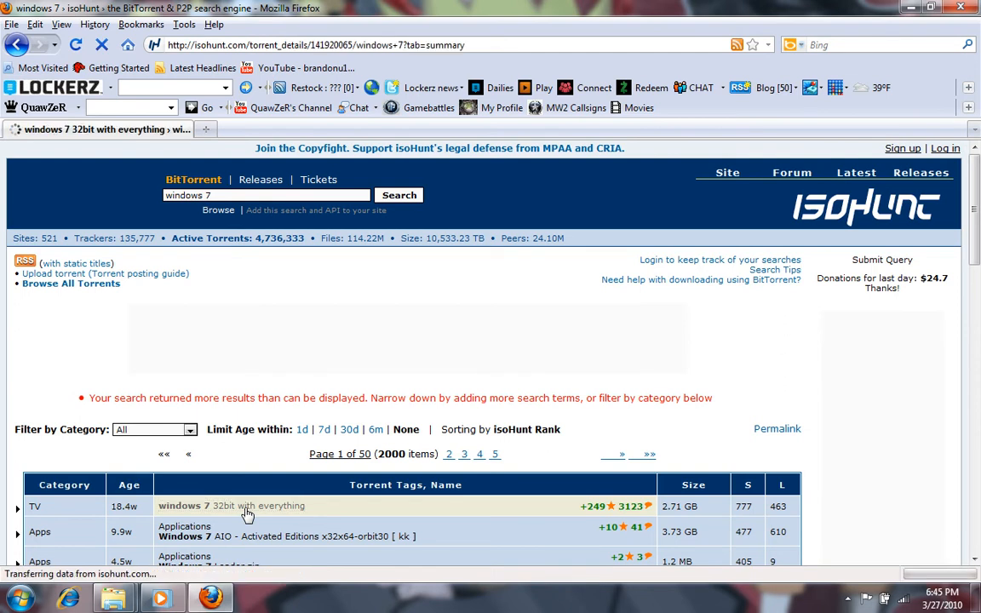
# Review the torrent's file list and download the 'windows 7 32bit with everything' .torrent file.
pyautogui.click(247, 505)
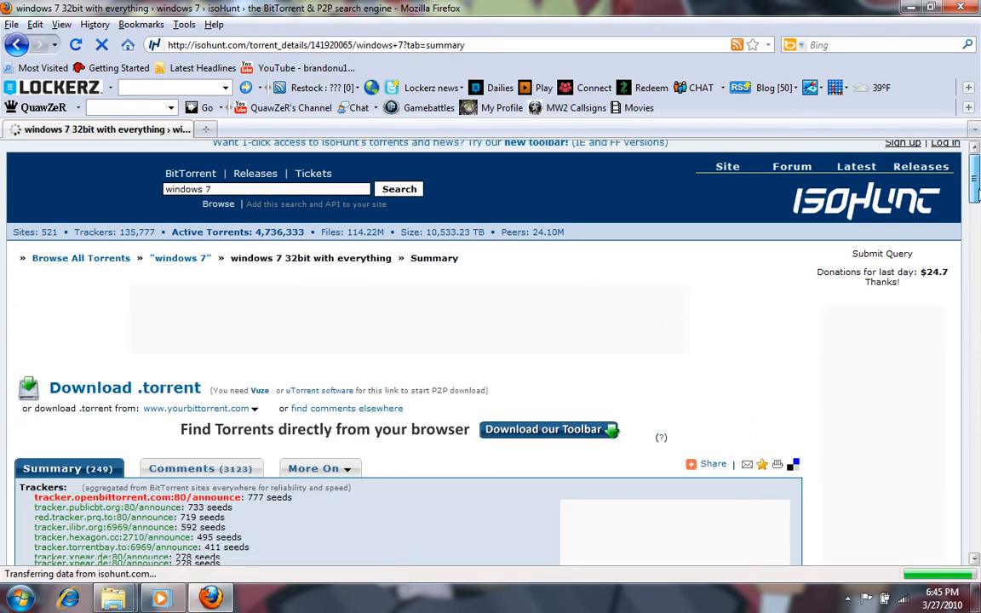
pyautogui.scroll(-3)
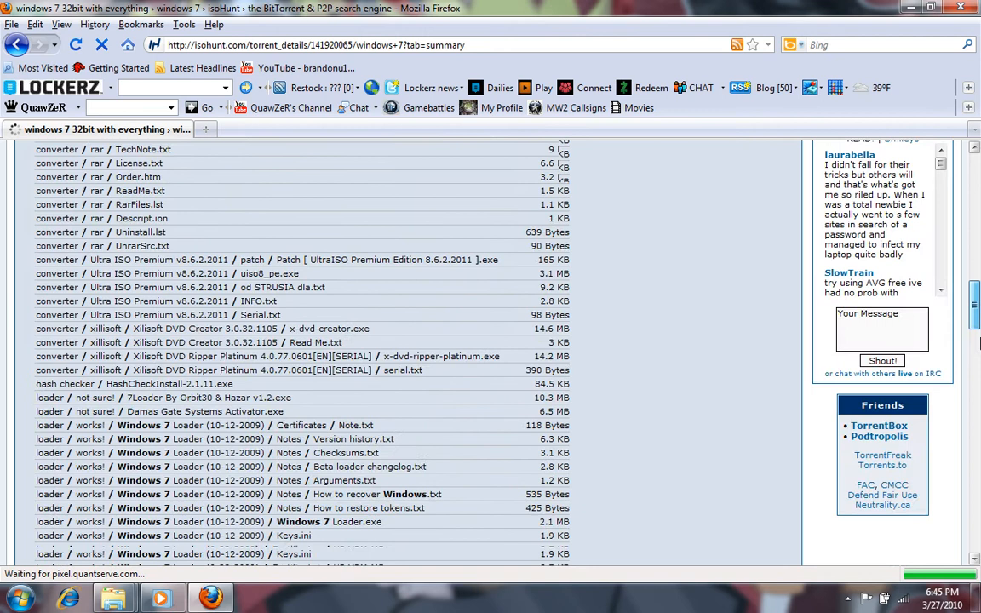
pyautogui.scroll(-3)
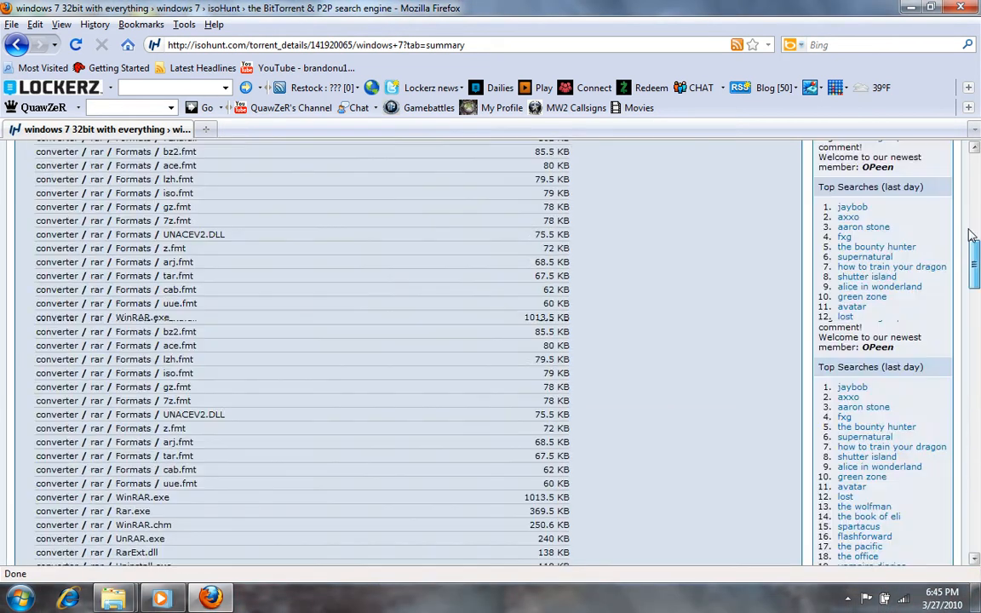
pyautogui.scroll(3)
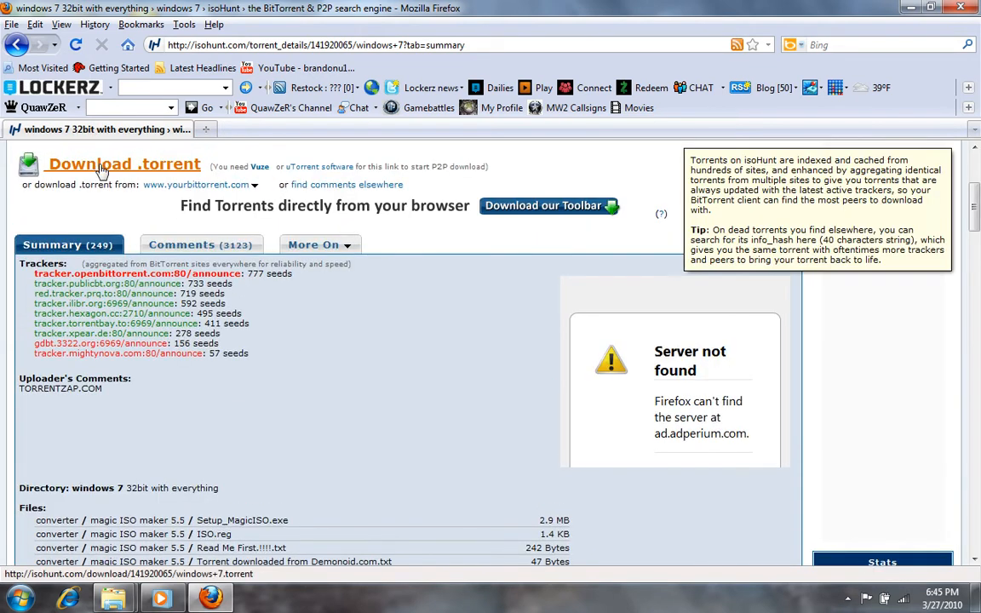
pyautogui.moveTo(99, 173)
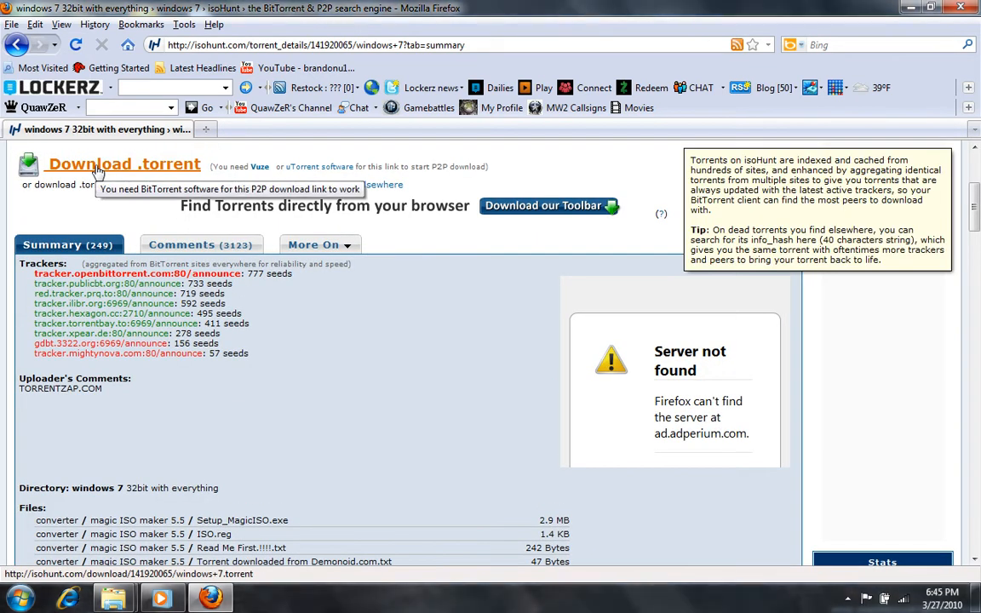
pyautogui.click(123, 164)
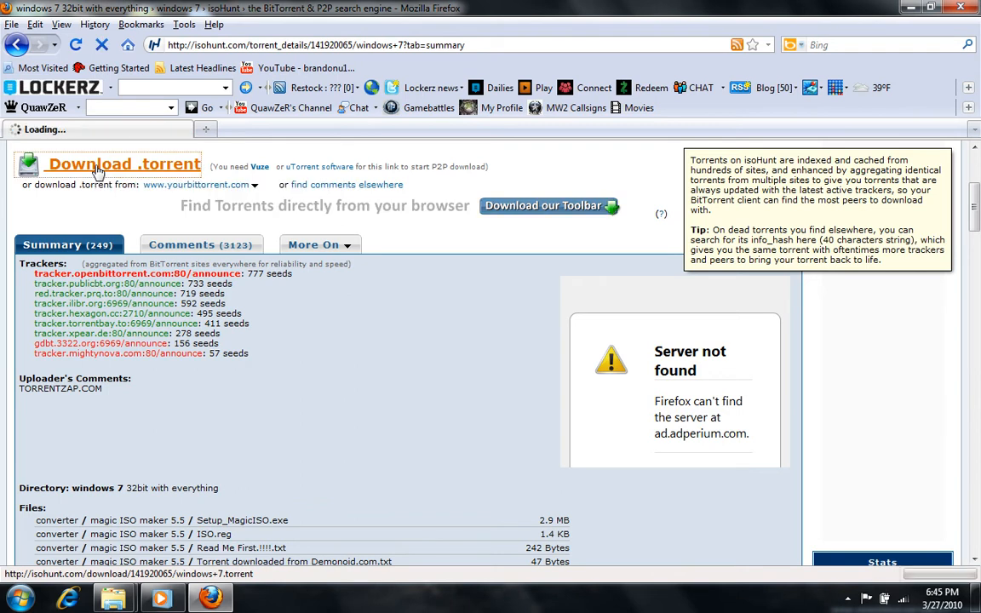
pyautogui.click(123, 164)
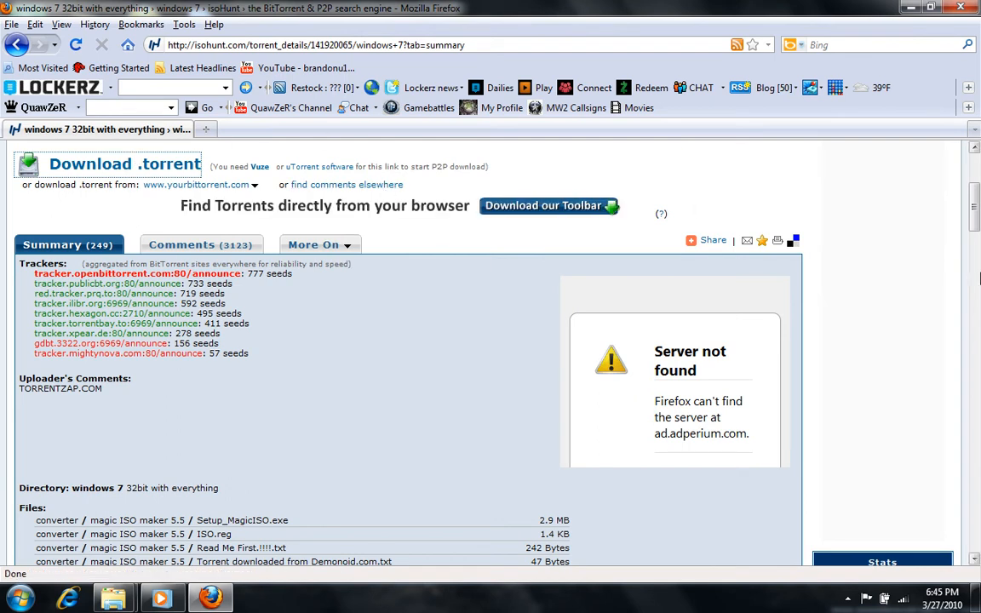
pyautogui.scroll(3)
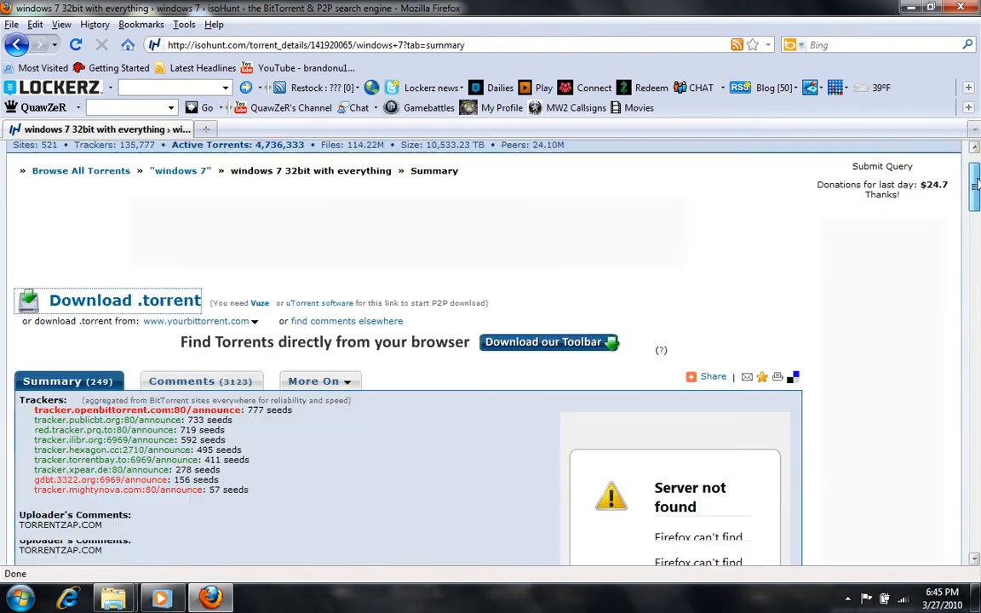
pyautogui.scroll(3)
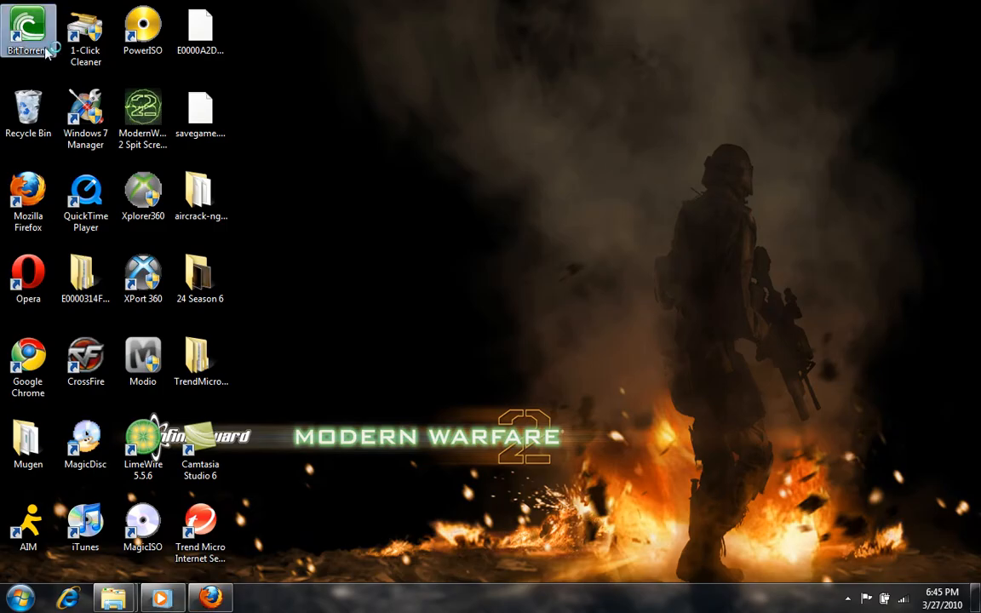
# Launch BitTorrent and select the 'windows 7 32bit with everything' torrent showing 100% Finished.
pyautogui.doubleClick(27, 28)
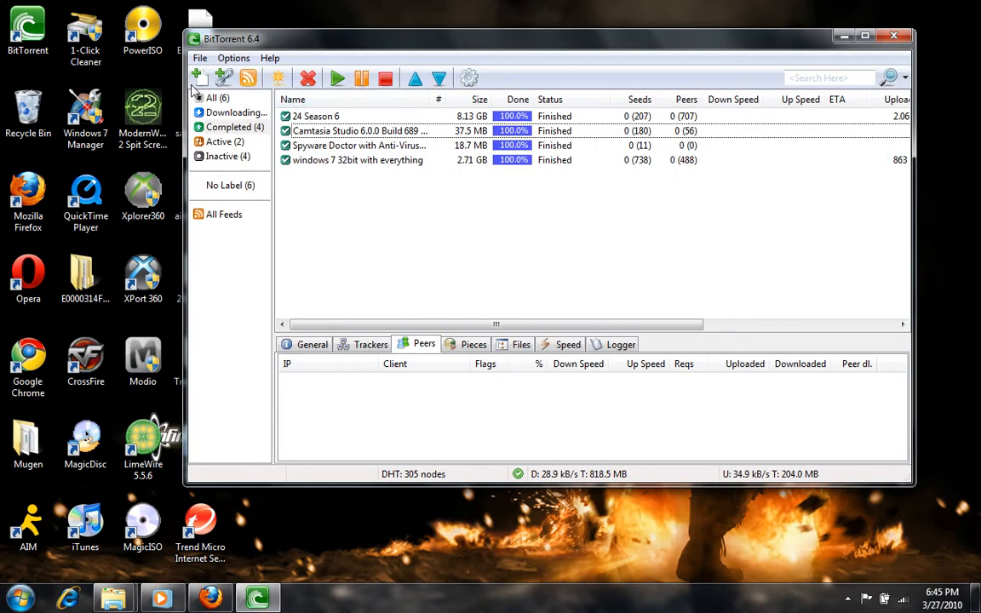
pyautogui.click(235, 112)
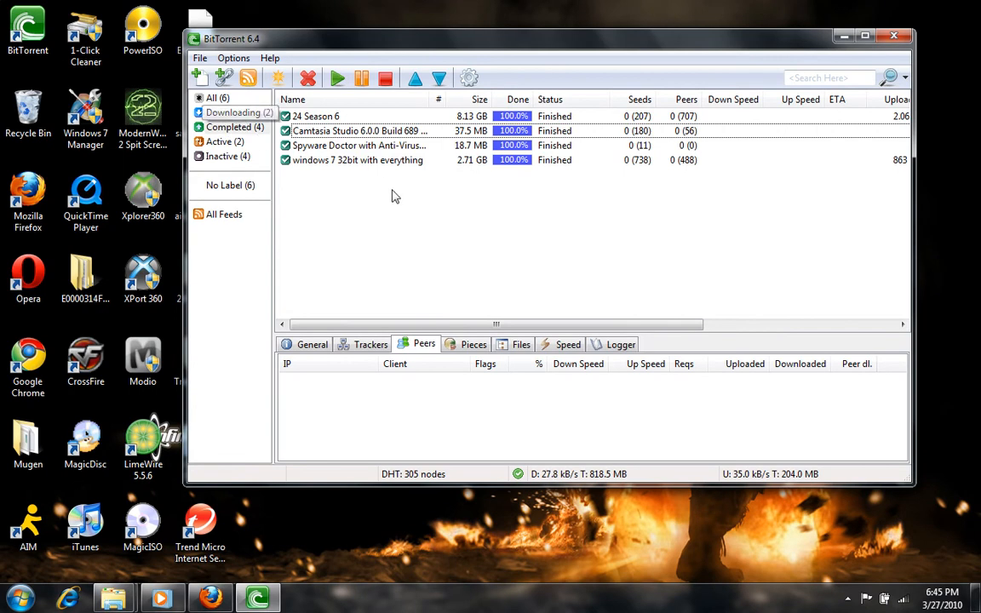
pyautogui.click(358, 160)
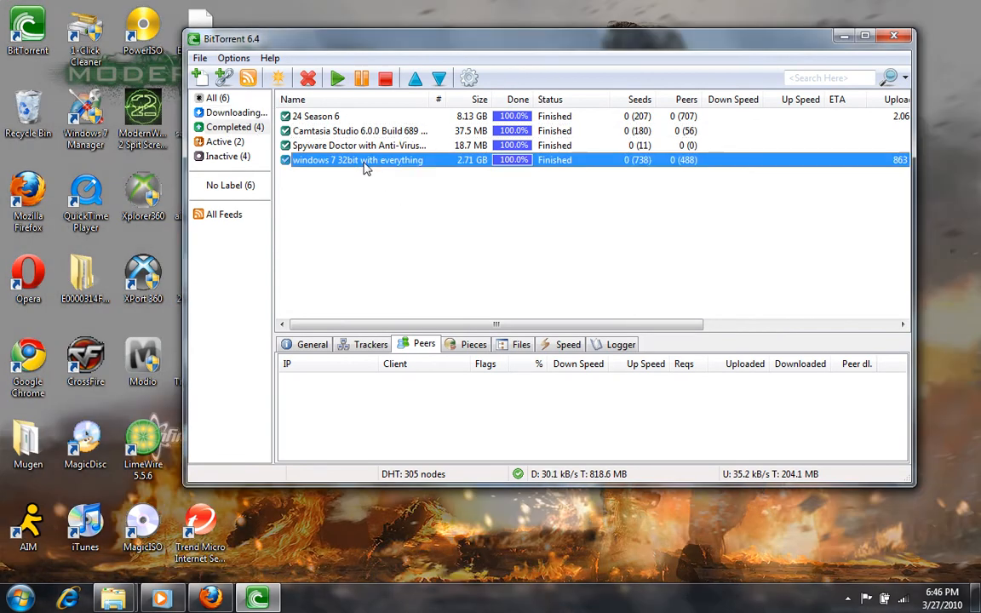
pyautogui.moveTo(449, 169)
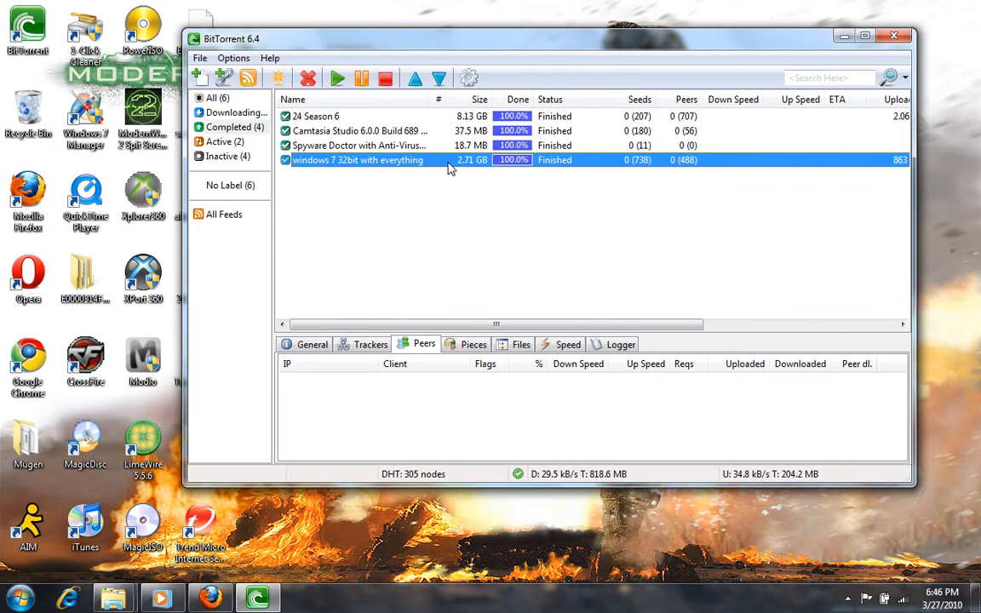
pyautogui.moveTo(487, 174)
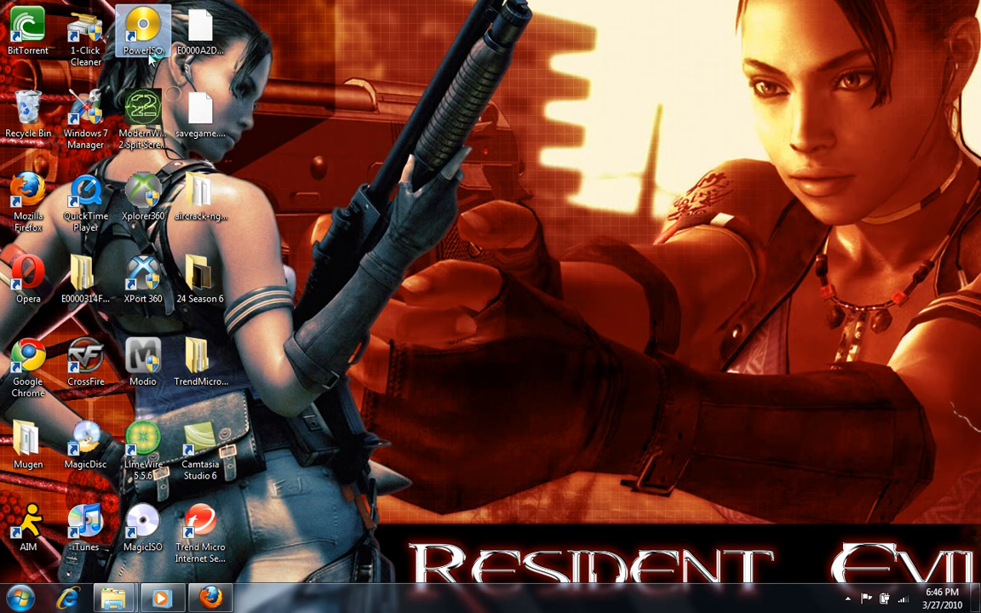
# Launch PowerISO, stay on the unregistered version and start opening an existing image.
pyautogui.doubleClick(143, 30)
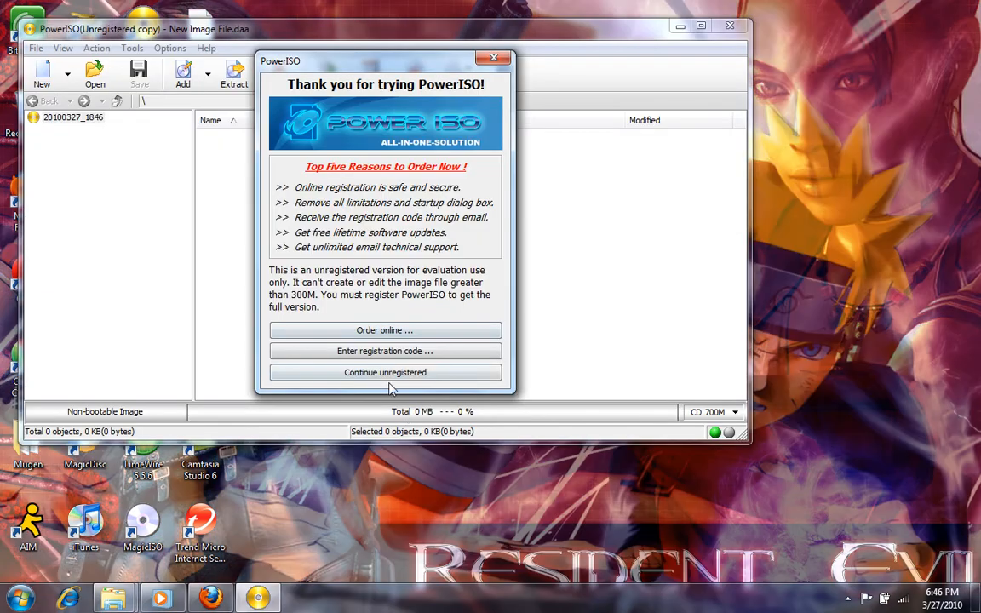
pyautogui.click(385, 371)
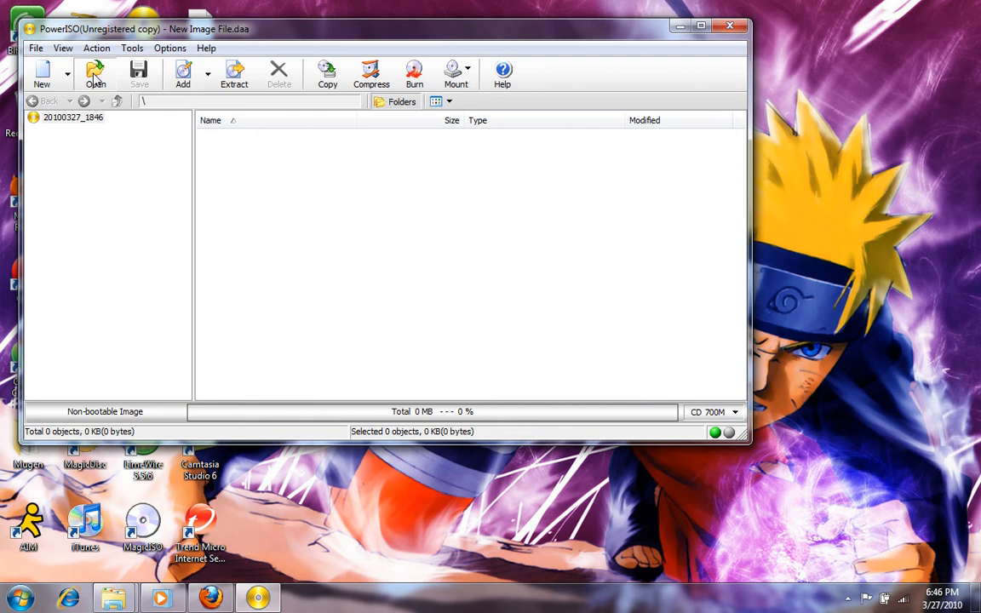
pyautogui.click(96, 75)
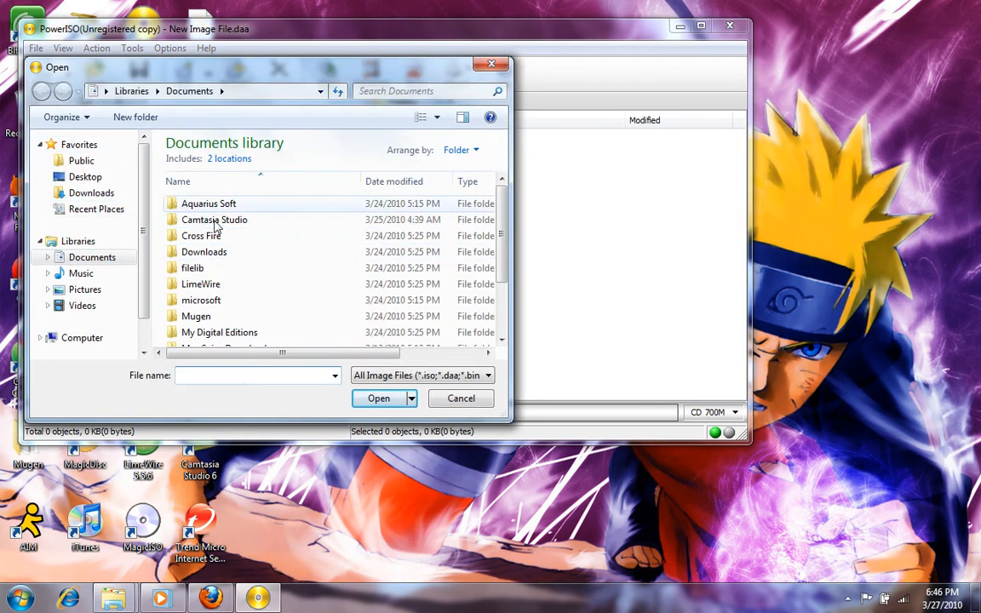
# Browse the Downloads folder into the 'windows 7 32bit with everything' folder holding the 7600.16385 image.
pyautogui.doubleClick(204, 252)
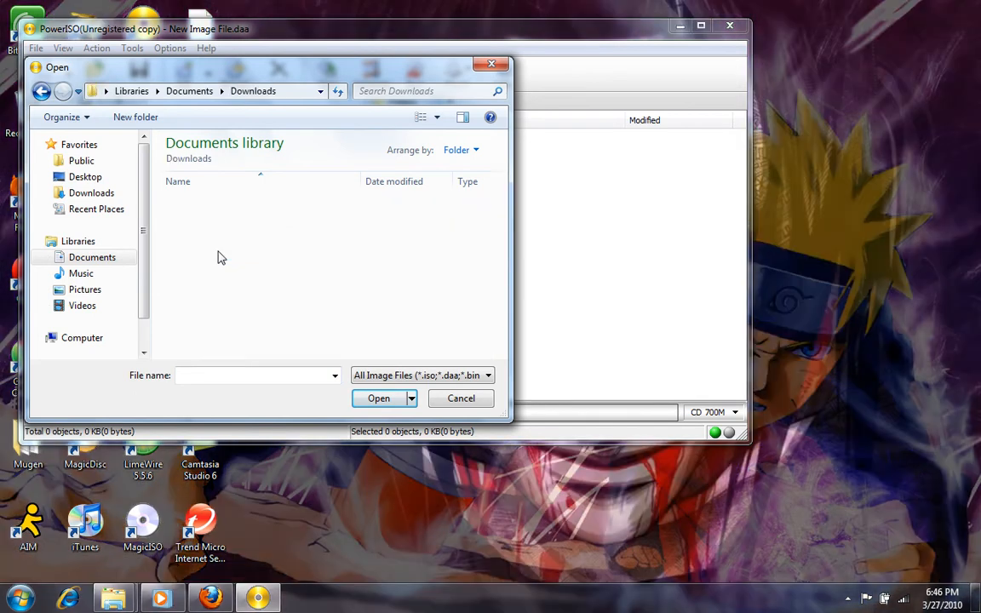
pyautogui.click(90, 193)
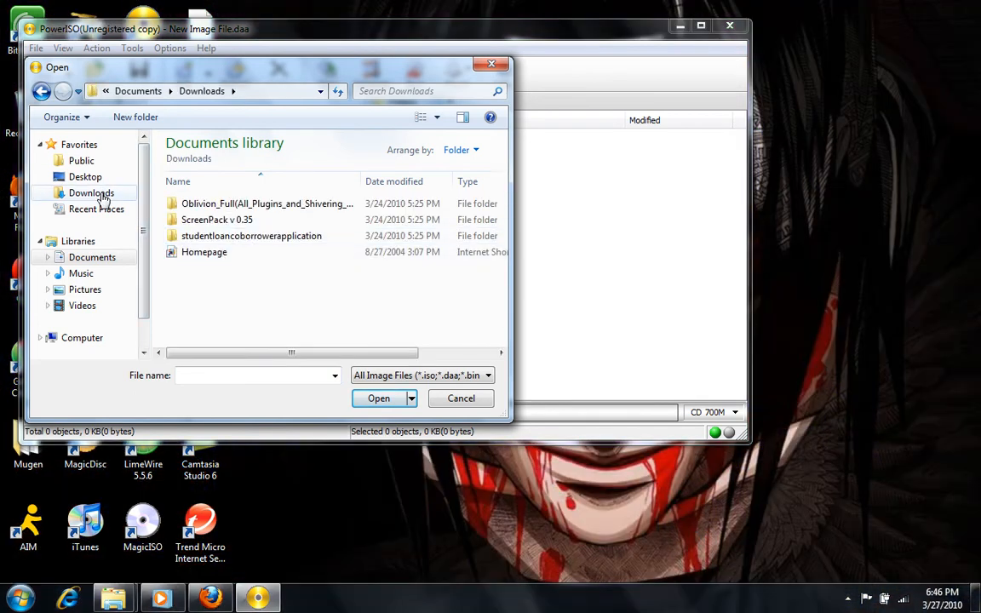
pyautogui.click(92, 192)
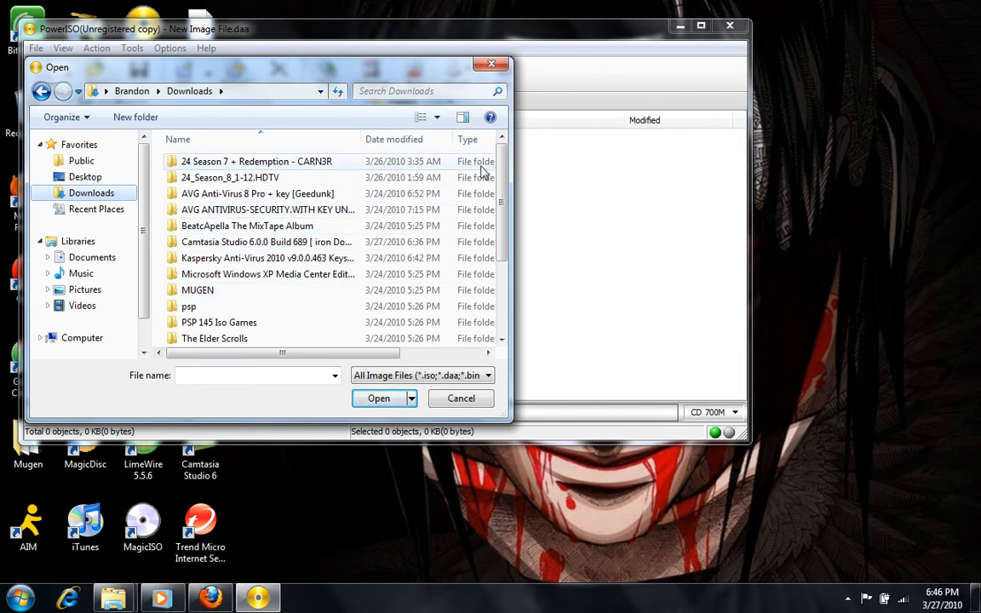
pyautogui.scroll(-3)
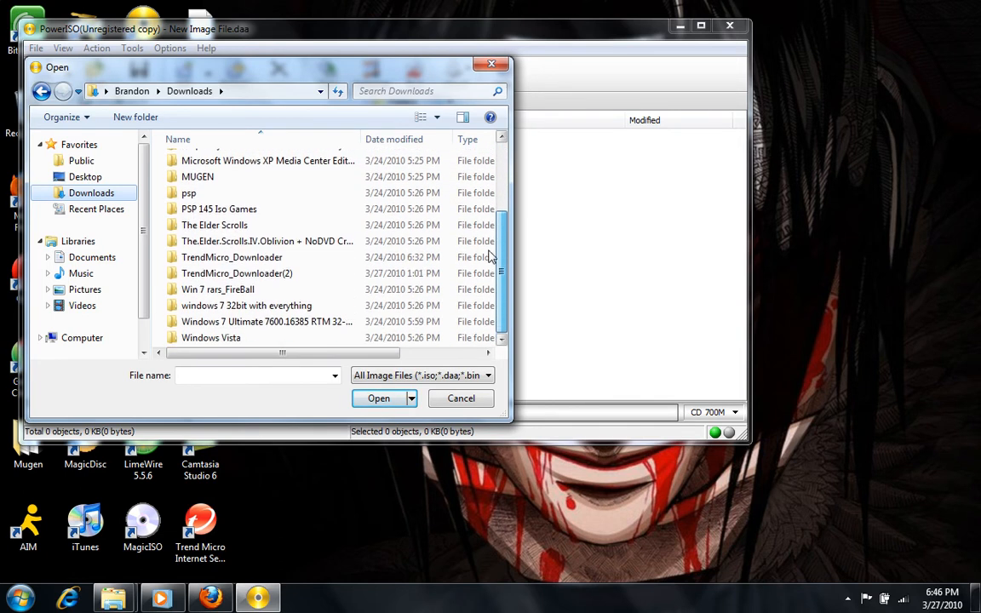
pyautogui.click(247, 304)
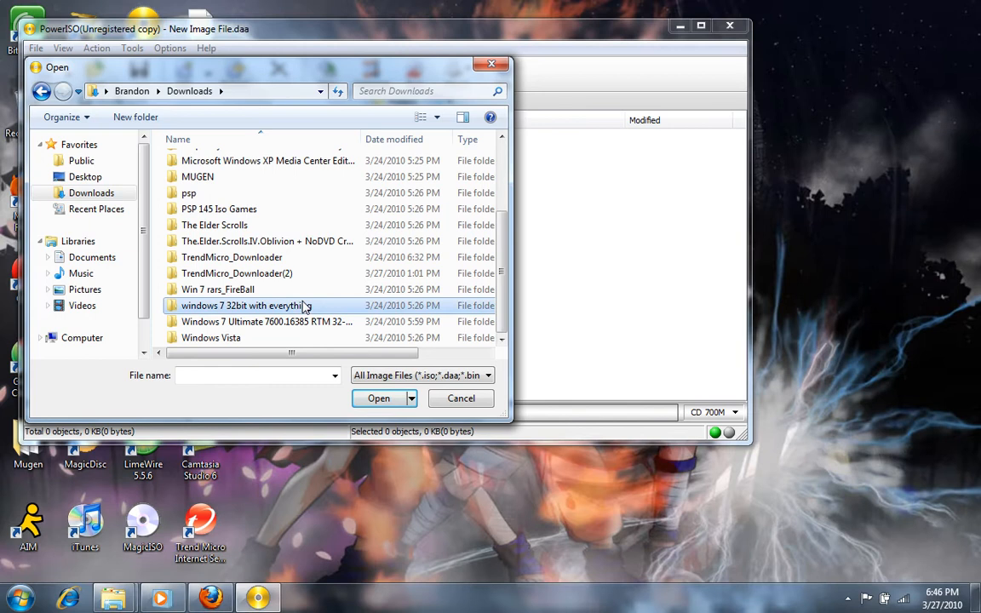
pyautogui.doubleClick(248, 305)
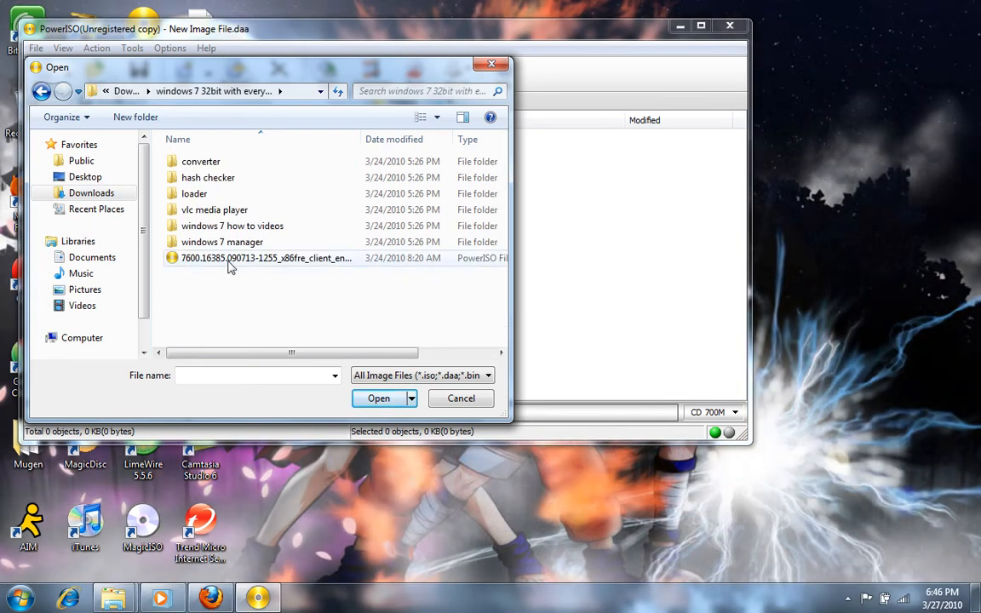
# Load the 7600.16385 Windows 7 ISO so its boot, sources and setup.exe contents are listed.
pyautogui.click(378, 399)
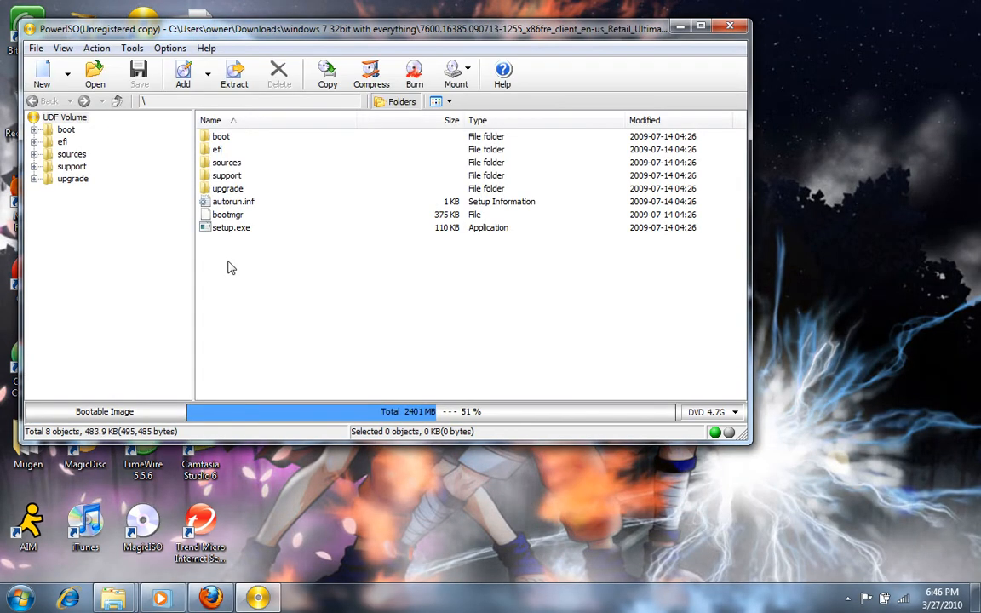
pyautogui.moveTo(245, 235)
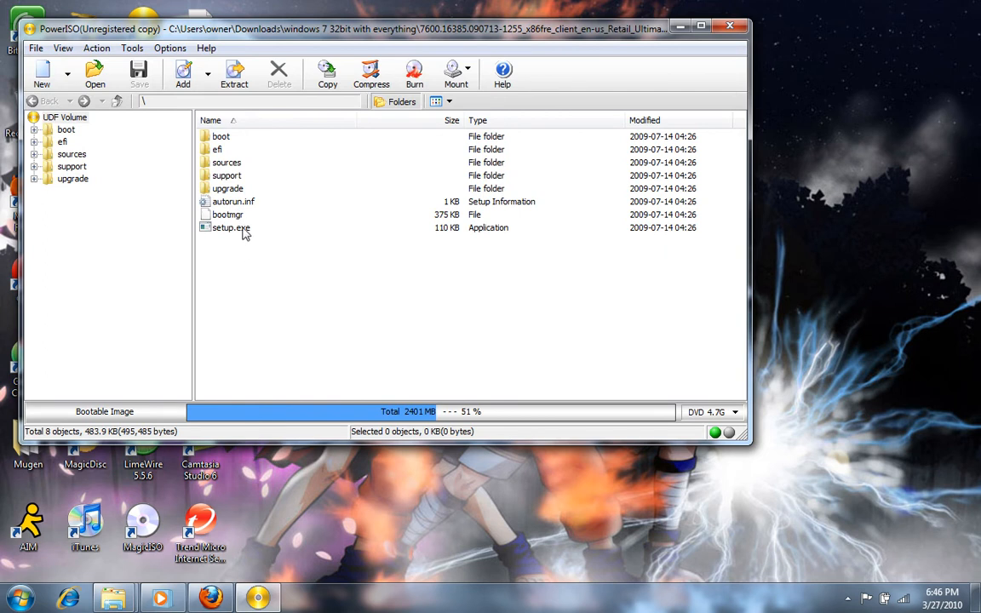
pyautogui.moveTo(246, 238)
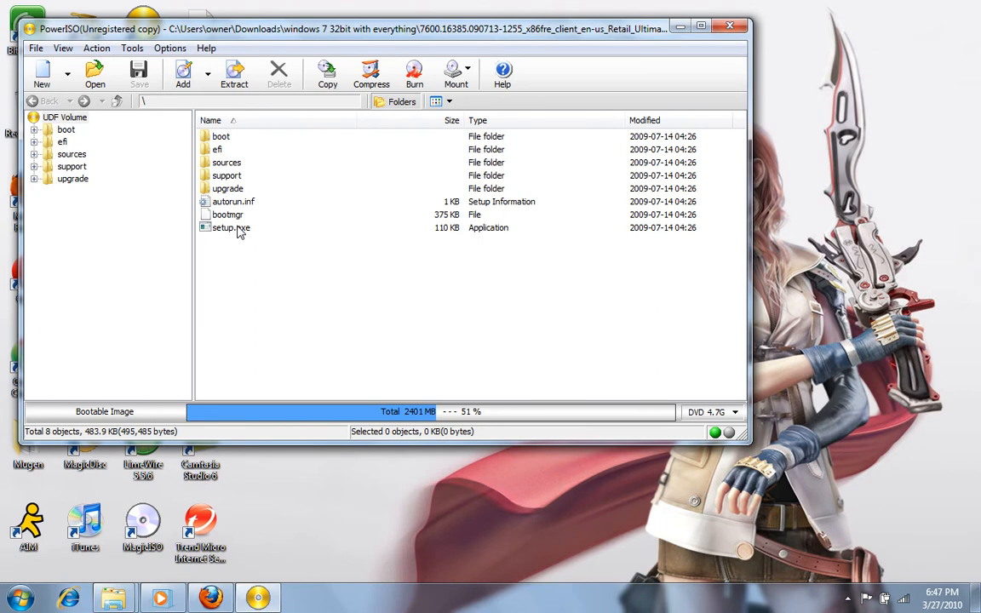
pyautogui.moveTo(236, 255)
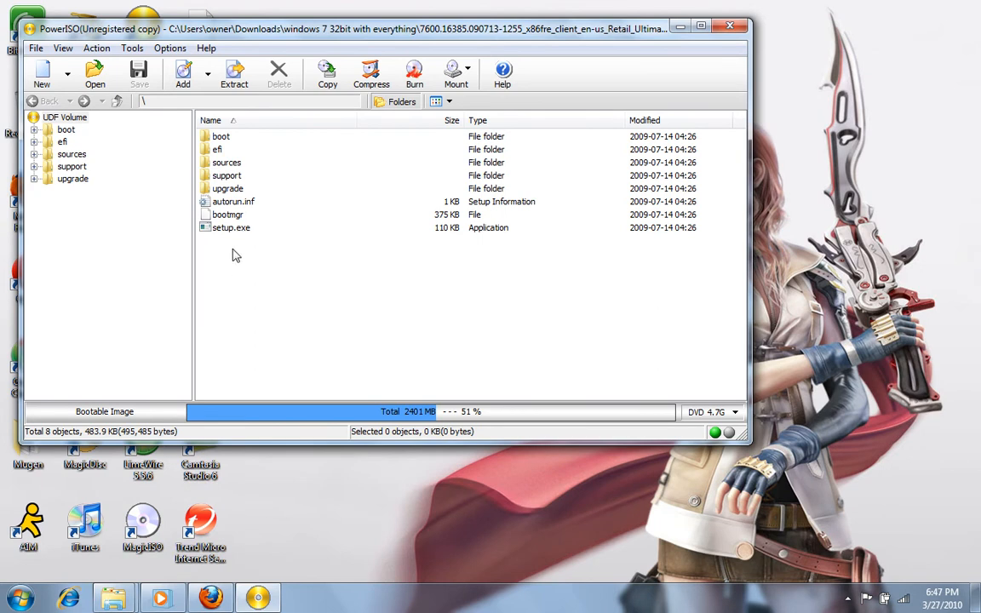
# Run setup.exe inside the image, dismiss the extraction warning, and run it again to re-show the prompt.
pyautogui.doubleClick(231, 228)
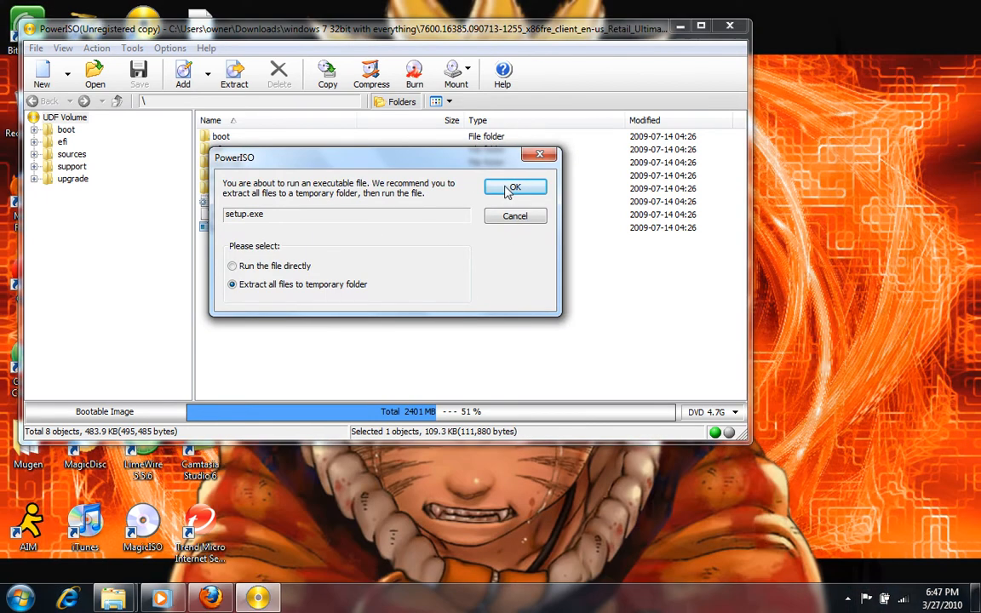
pyautogui.moveTo(541, 280)
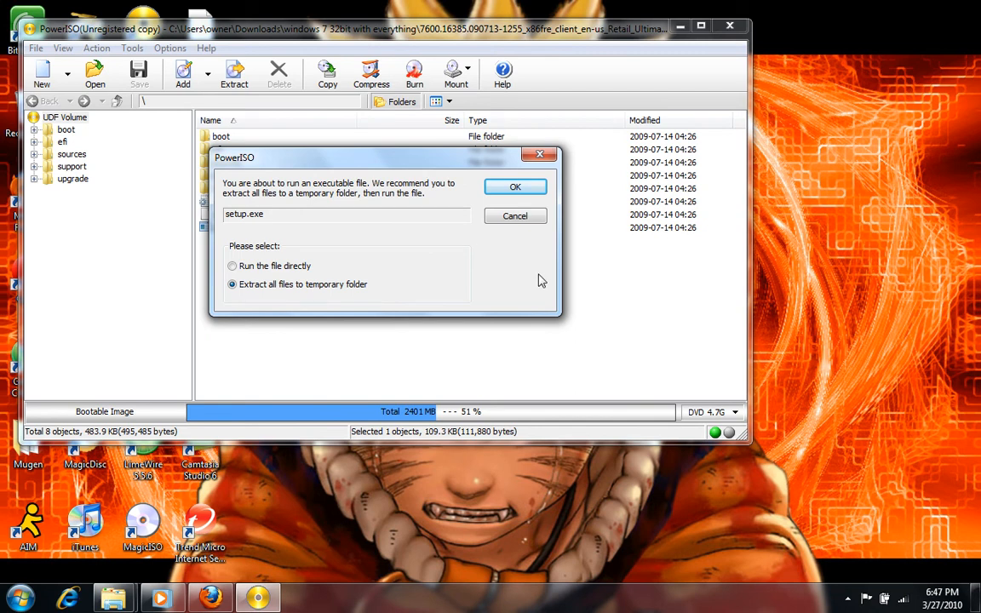
pyautogui.moveTo(515, 186)
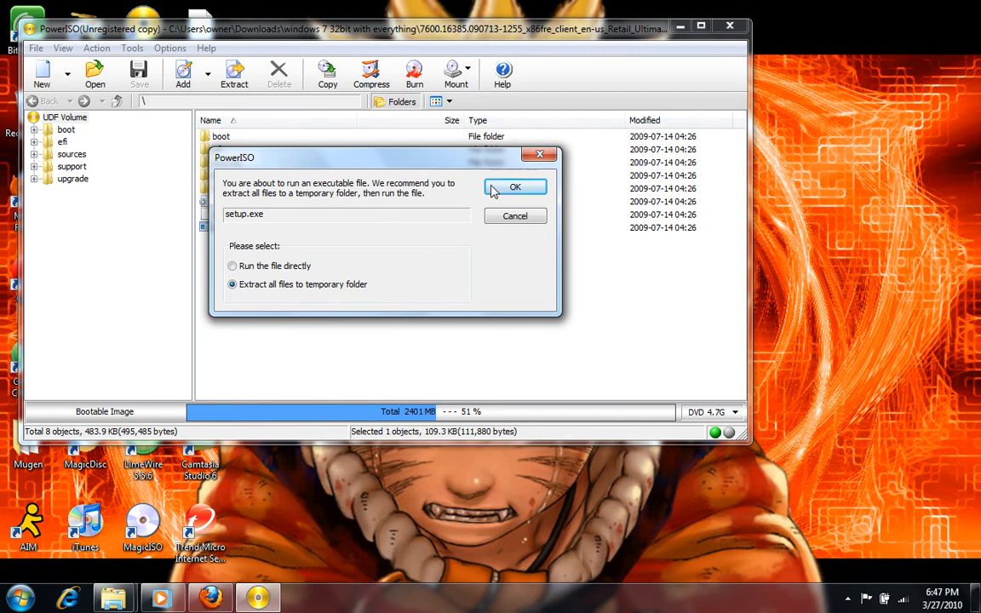
pyautogui.moveTo(480, 202)
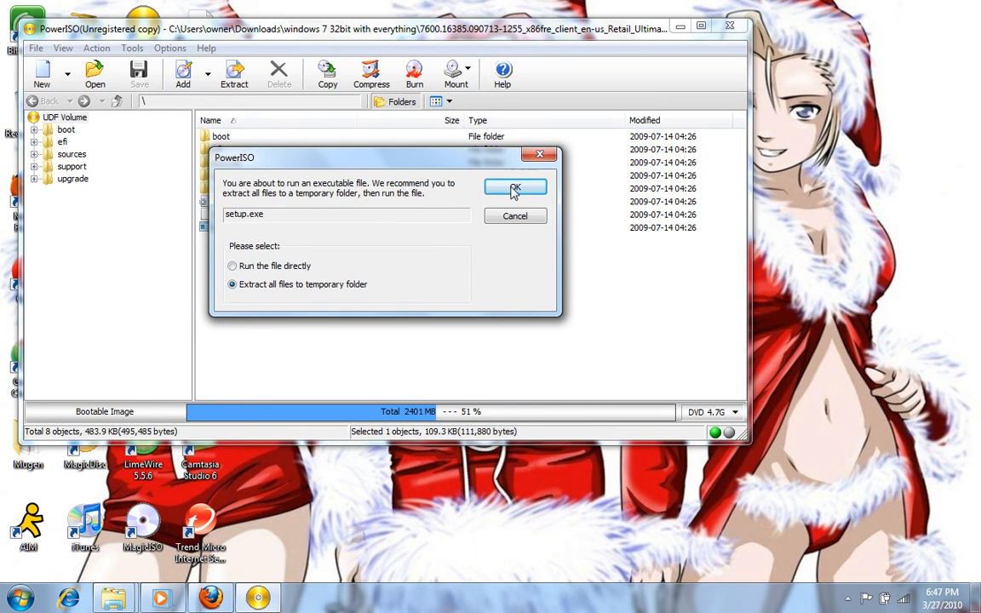
pyautogui.moveTo(477, 163)
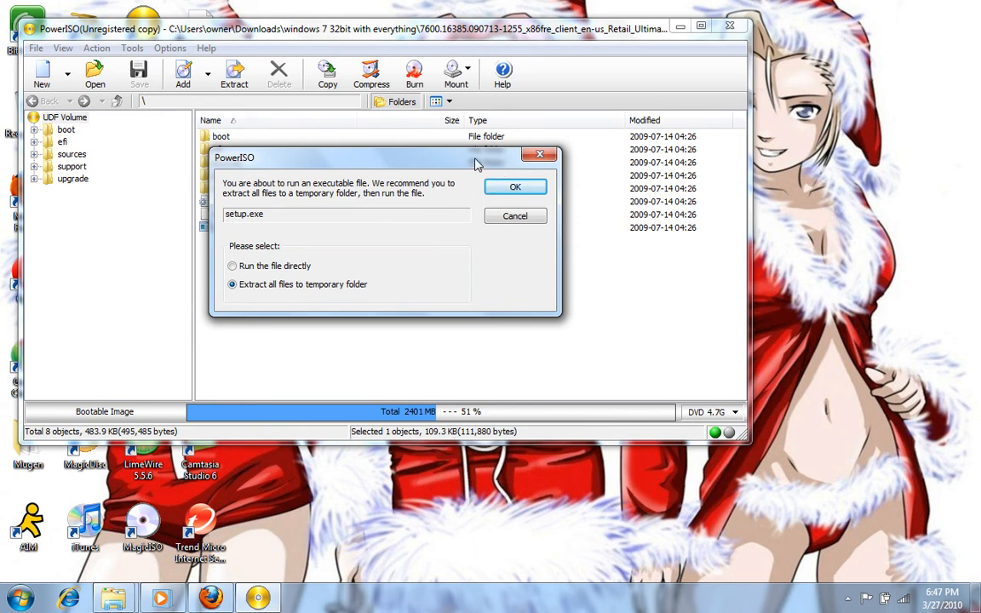
pyautogui.click(514, 214)
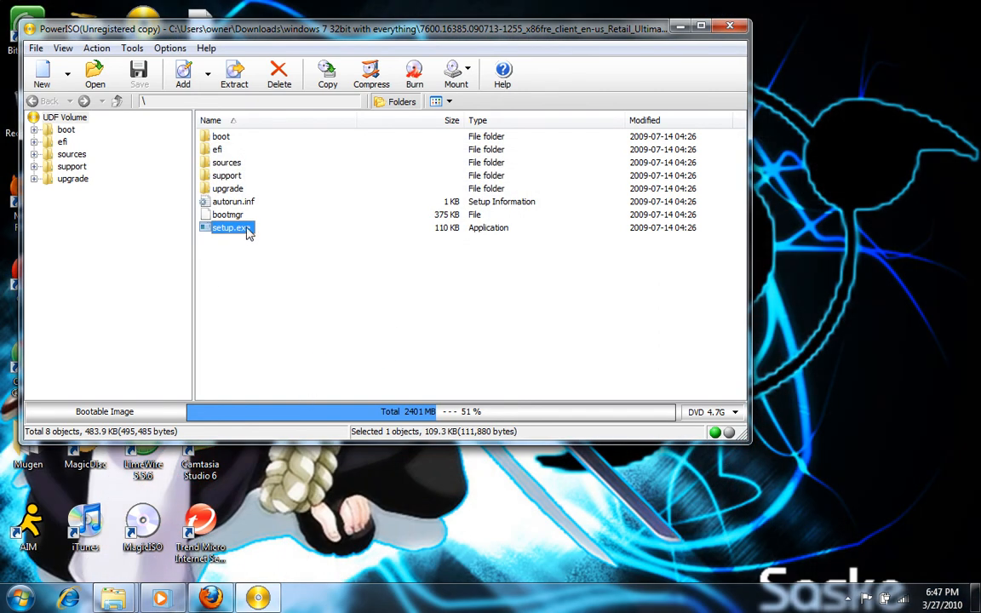
pyautogui.doubleClick(228, 229)
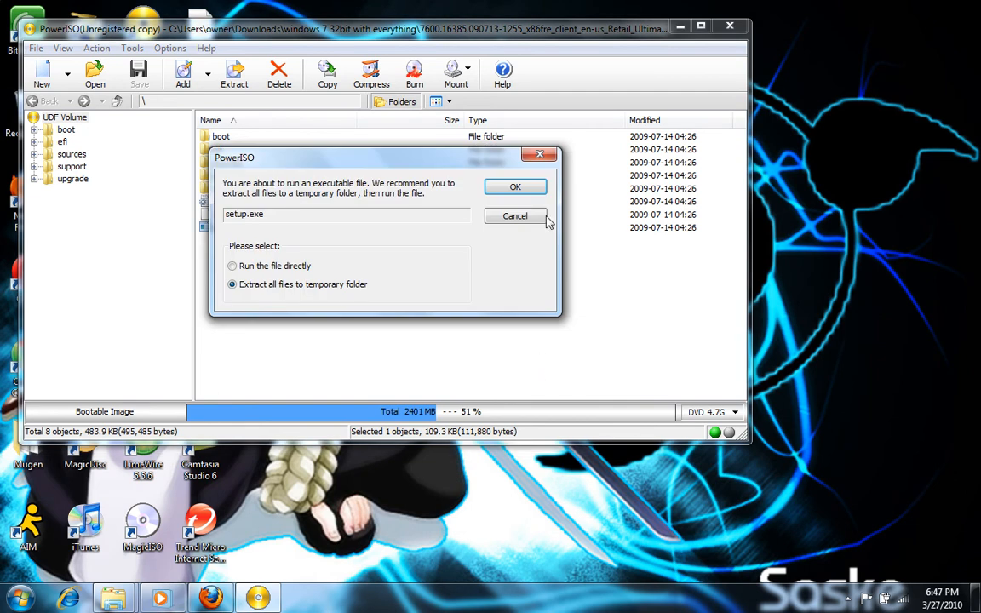
pyautogui.moveTo(494, 175)
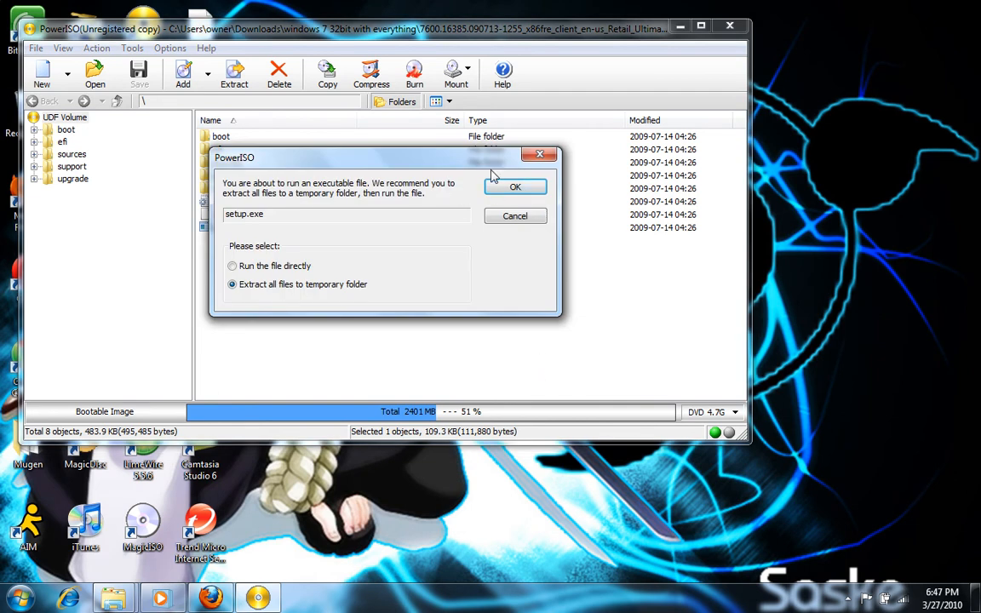
pyautogui.moveTo(500, 189)
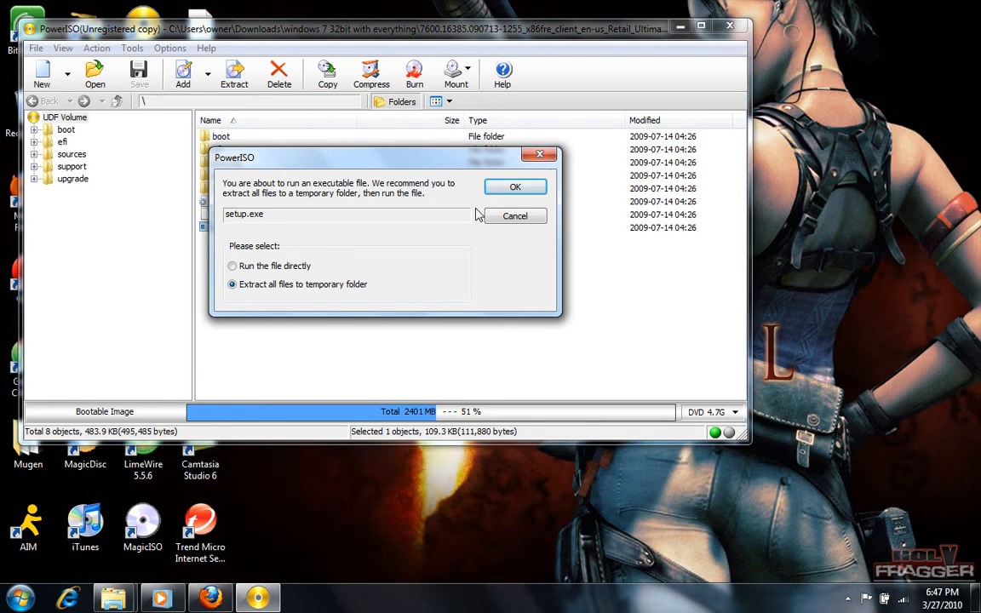
pyautogui.moveTo(521, 101)
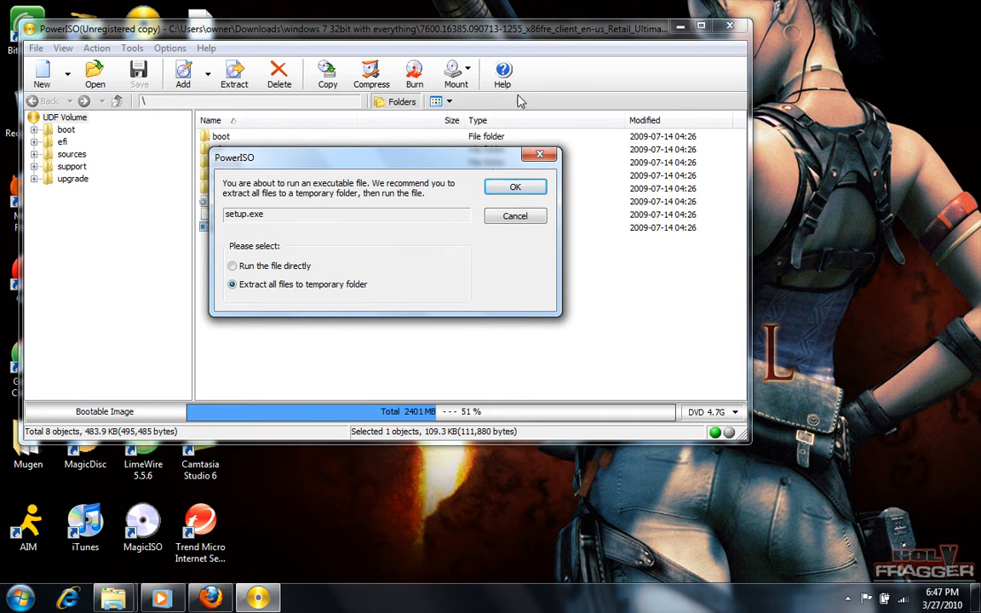
pyautogui.moveTo(538, 153)
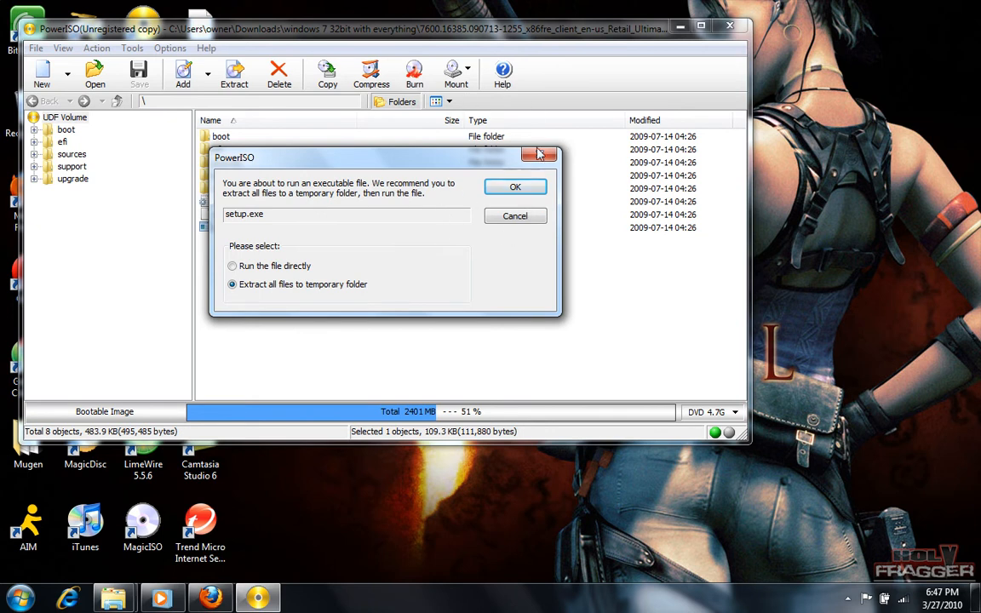
# Dismiss the extraction prompt and close PowerISO back to the desktop.
pyautogui.click(515, 185)
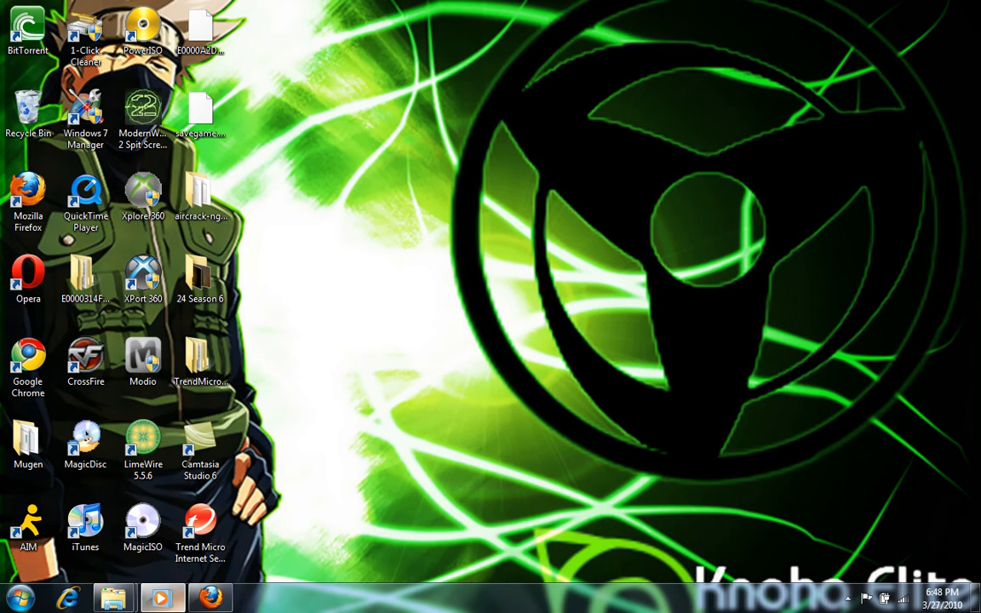
pyautogui.moveTo(371, 182)
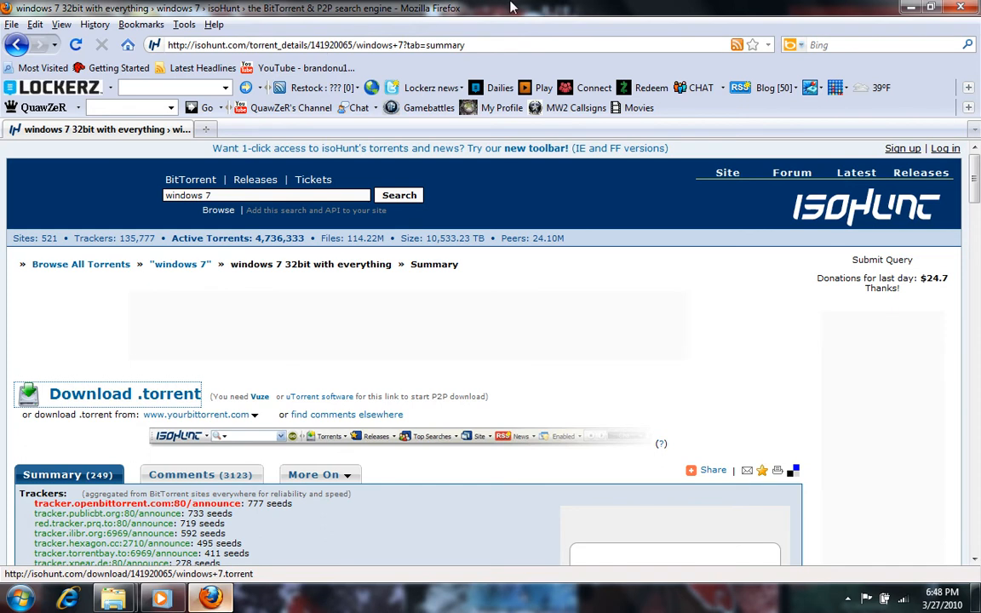
pyautogui.moveTo(204, 14)
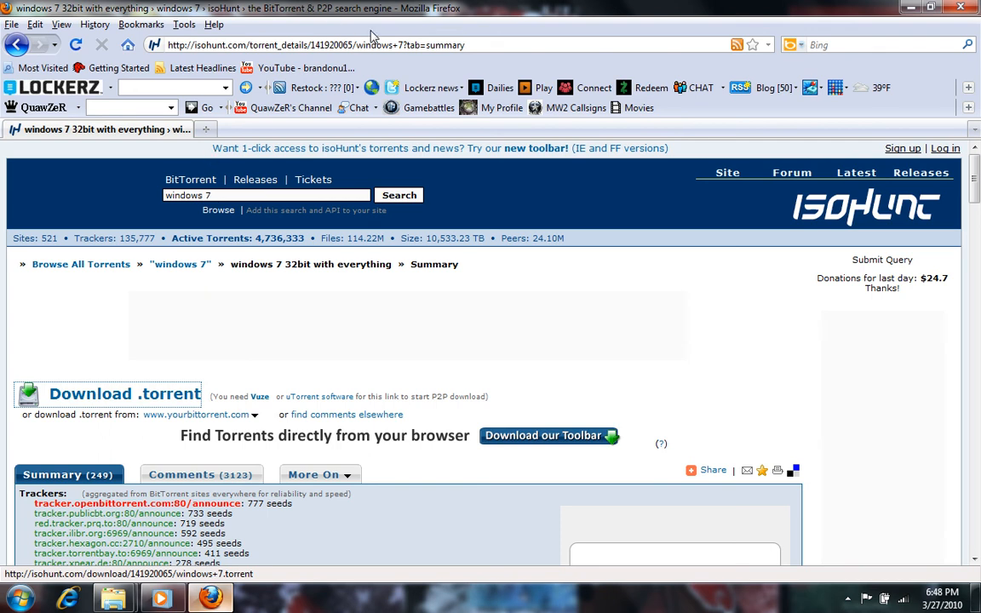
pyautogui.moveTo(552, 45)
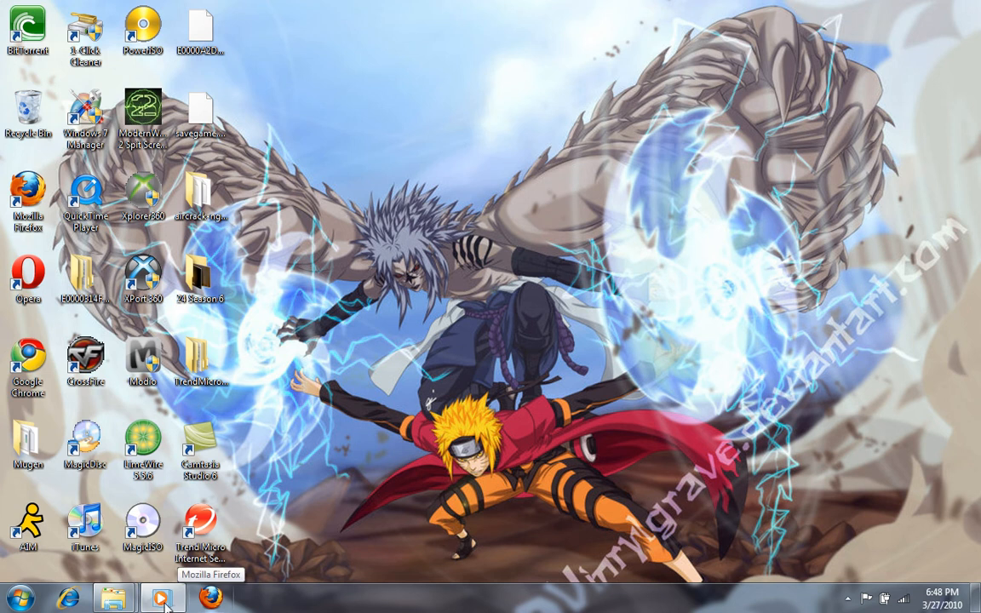
# Bring Windows Media Player's 24.S06.E06 episode forward and resume playback from its taskbar preview.
pyautogui.click(160, 596)
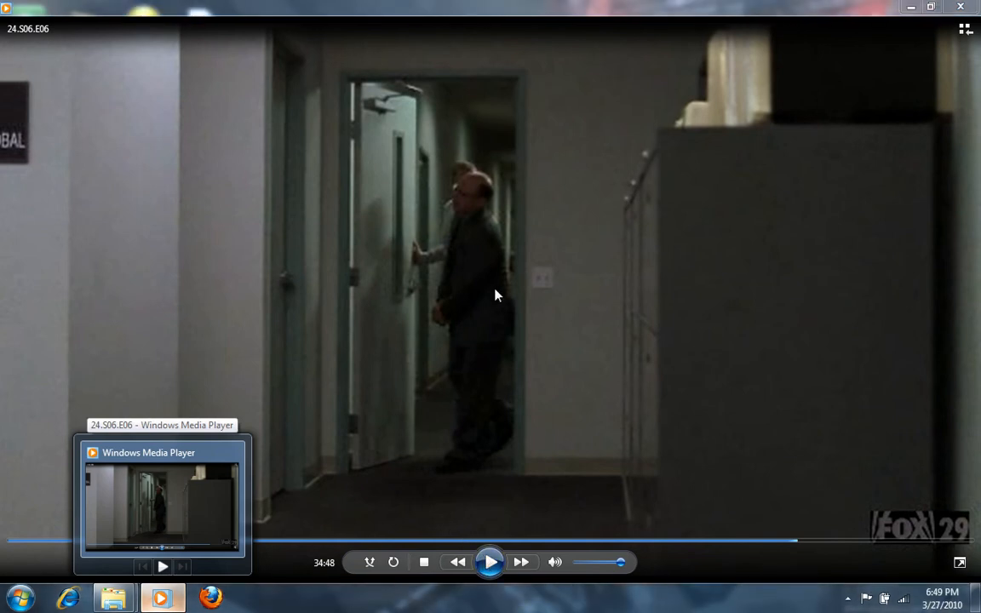
pyautogui.click(491, 562)
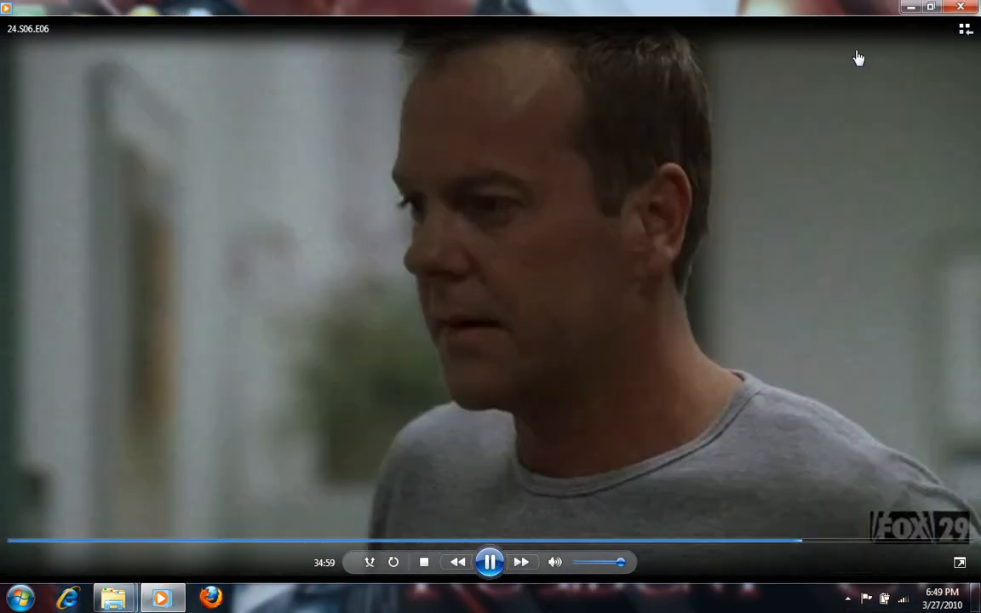
pyautogui.moveTo(162, 596)
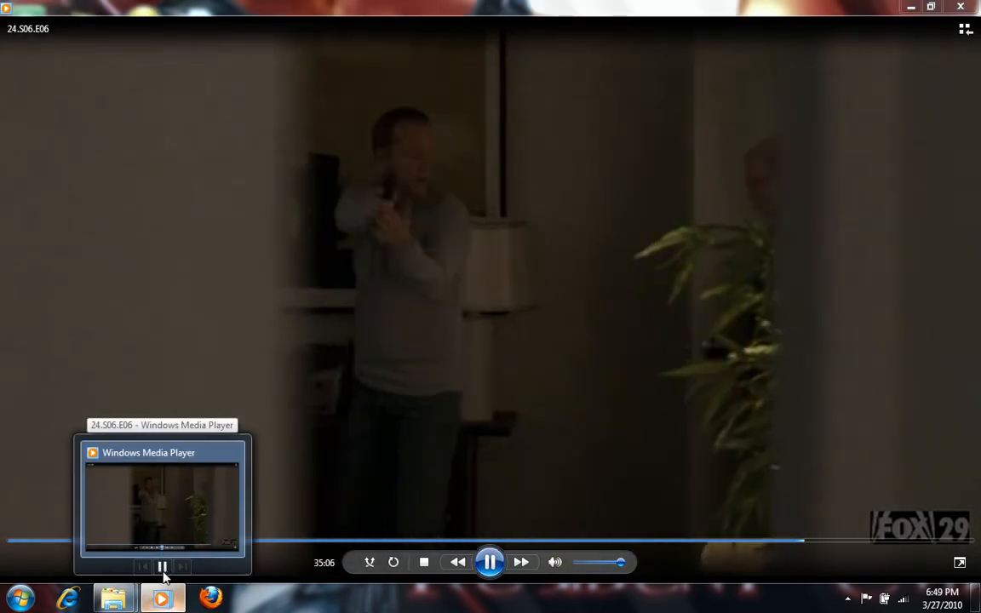